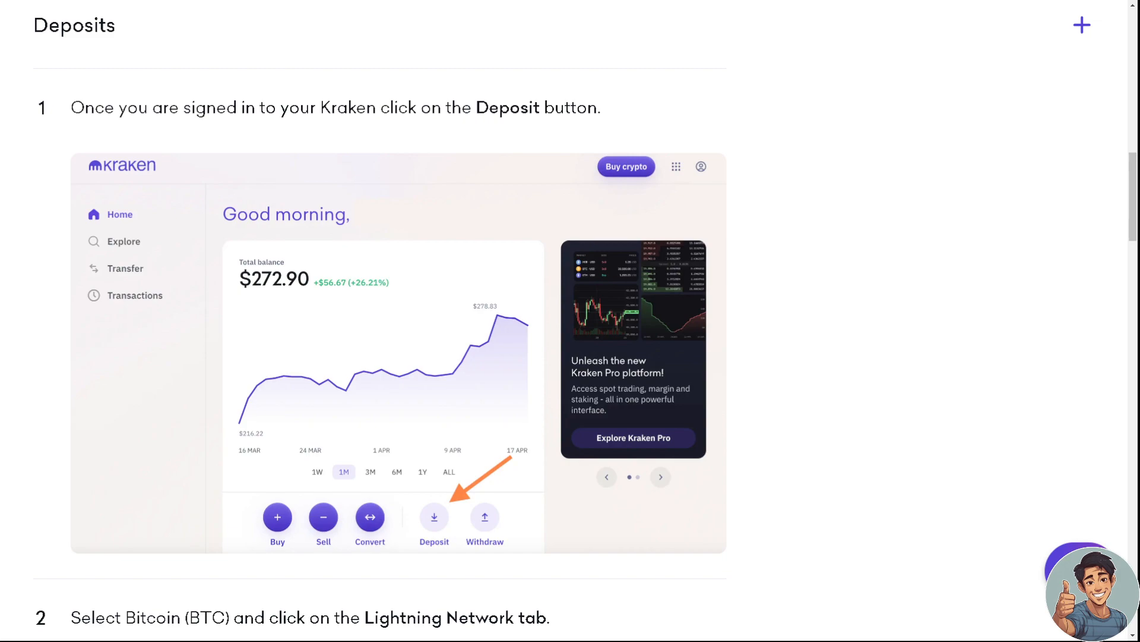
mouse_move(135, 214)
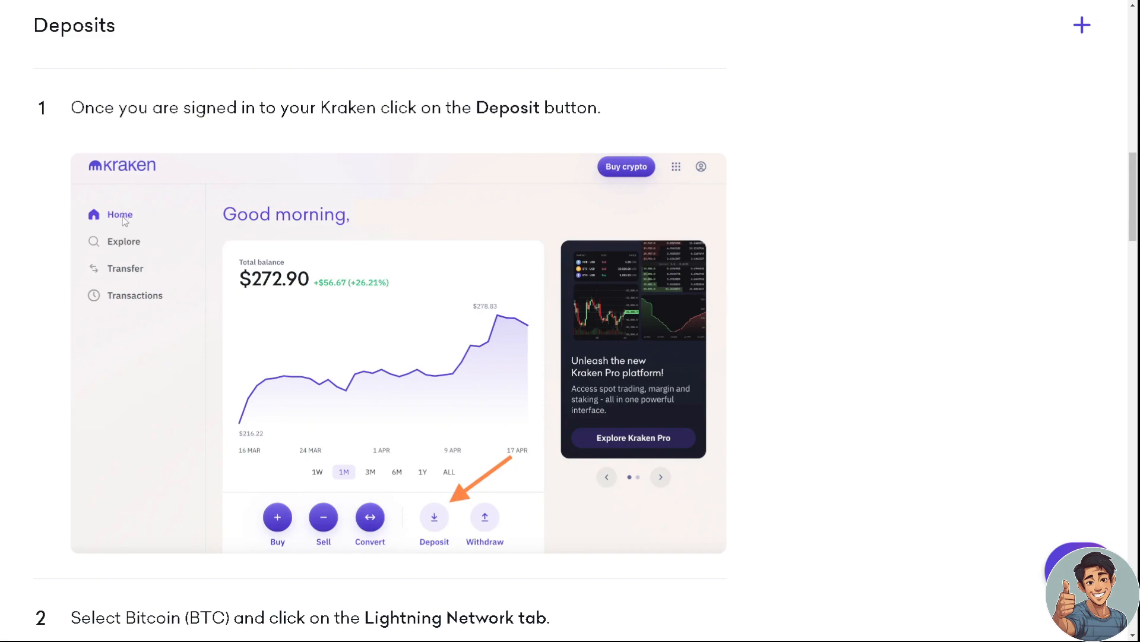
mouse_move(445, 510)
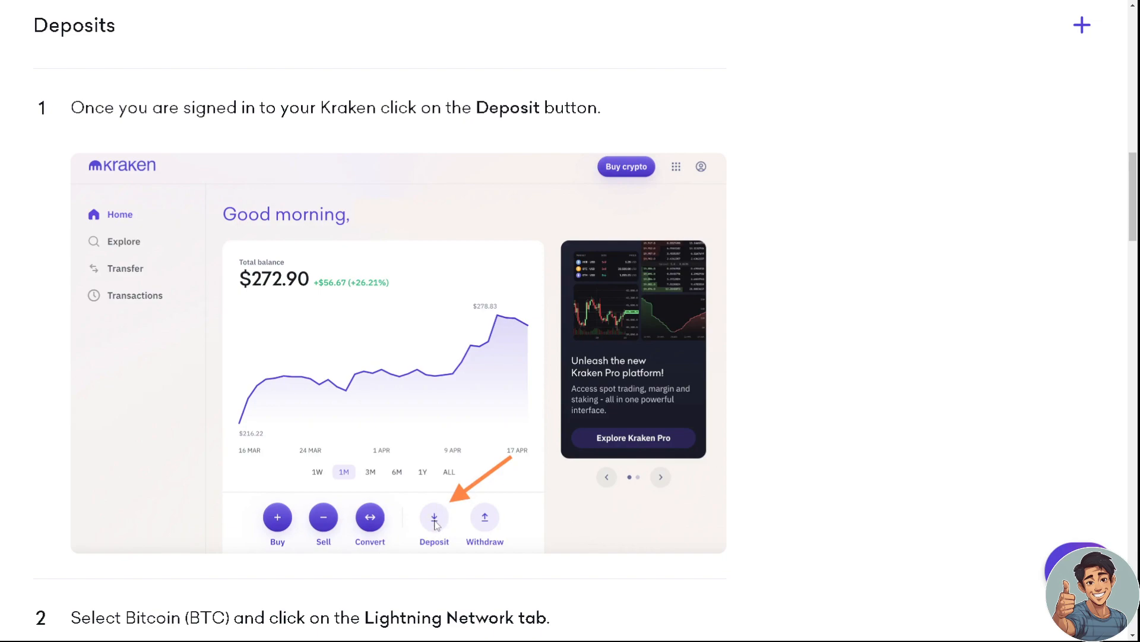
scroll(down, 3)
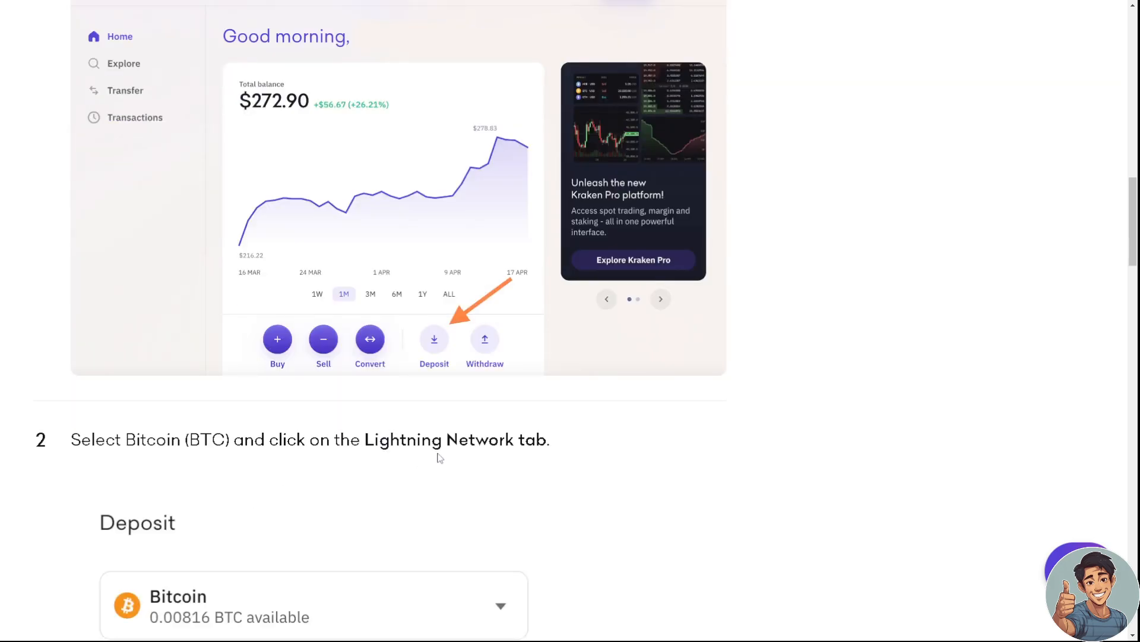
scroll(down, 3)
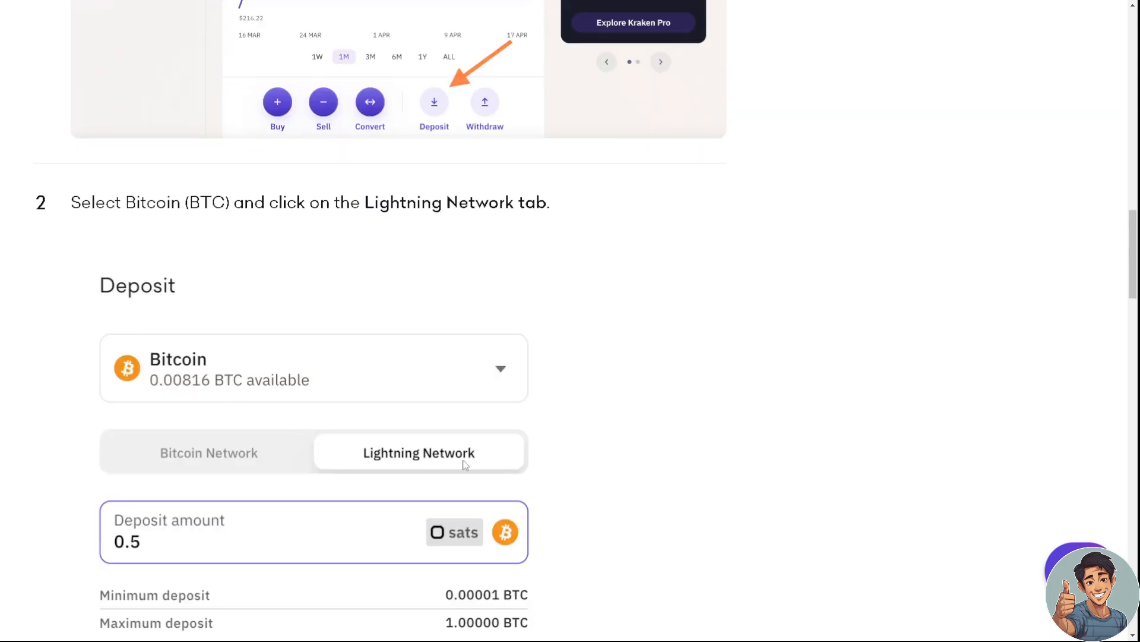
scroll(down, 3)
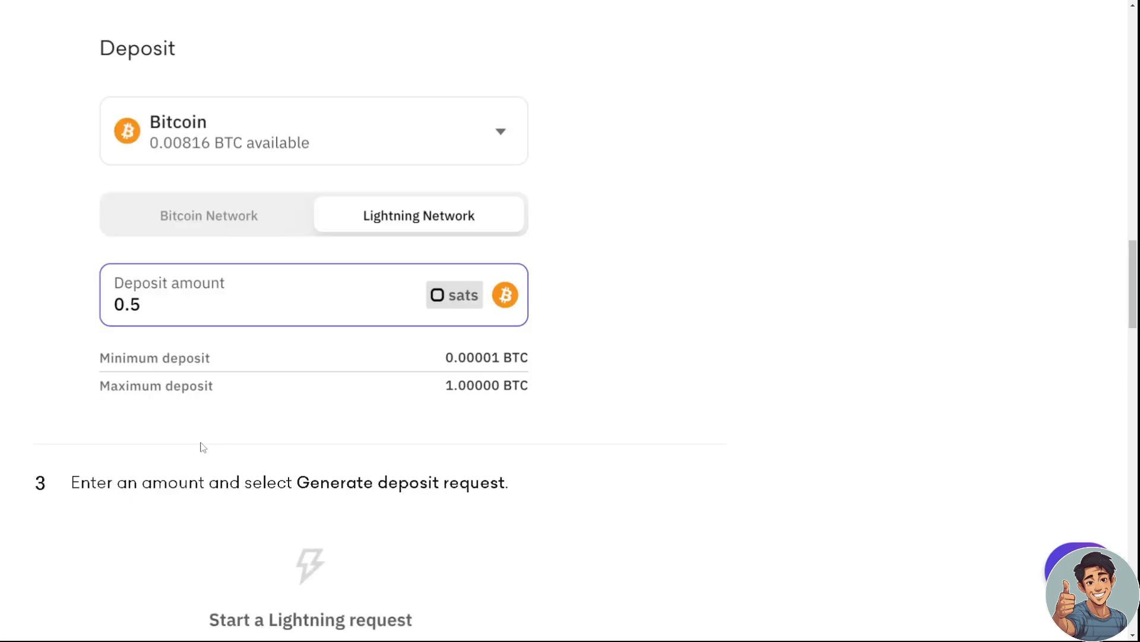
mouse_move(472, 520)
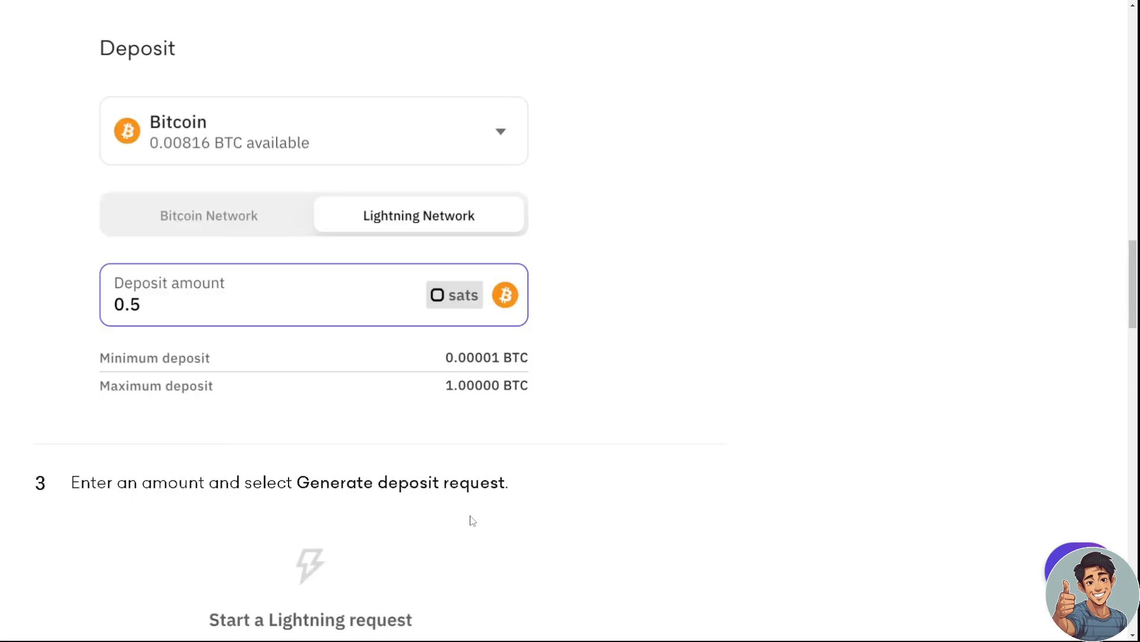
scroll(down, 3)
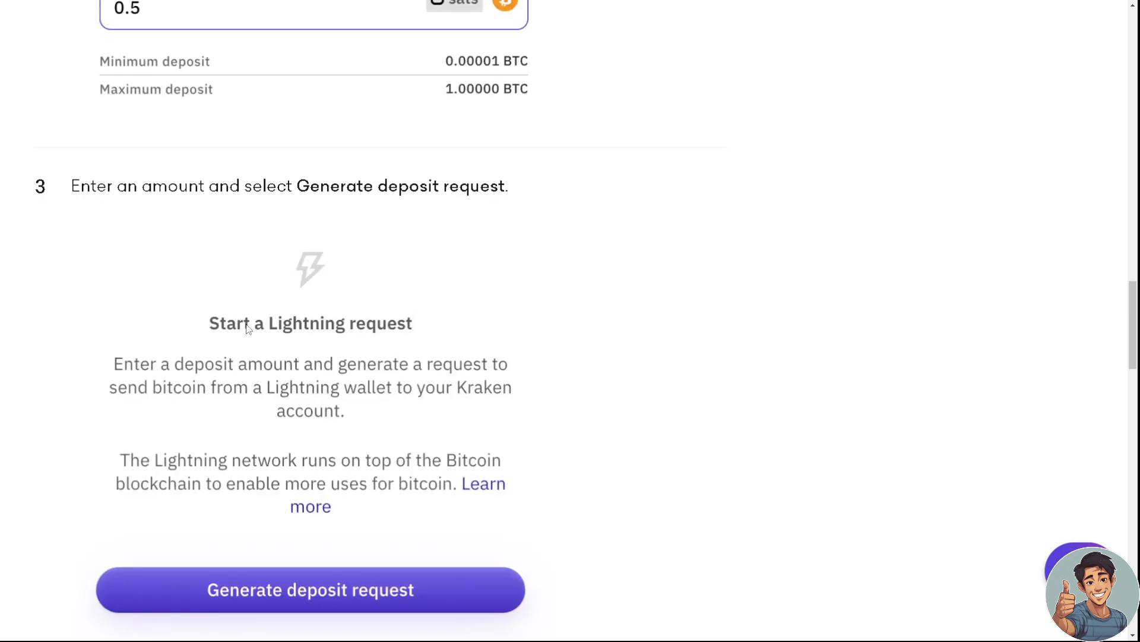
mouse_move(211, 325)
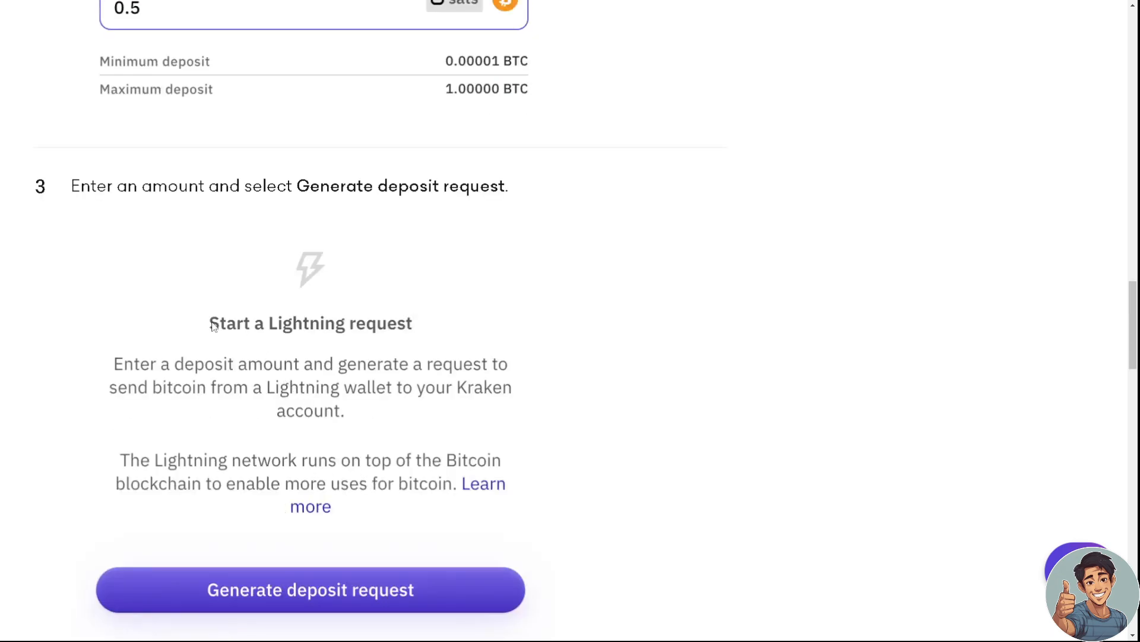
mouse_move(184, 409)
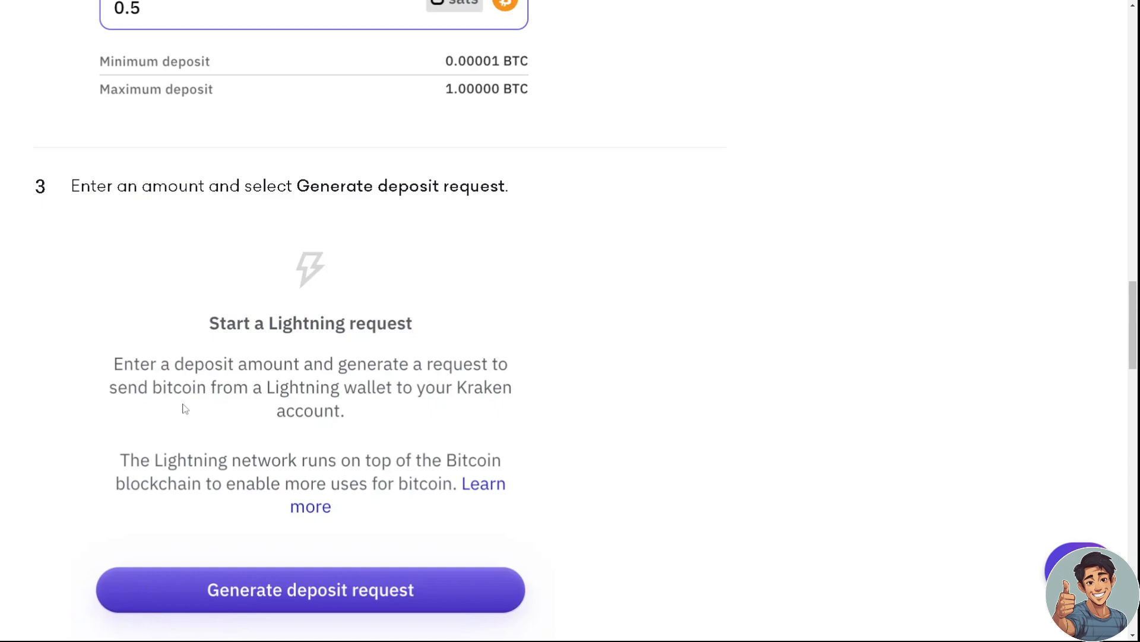
scroll(down, 3)
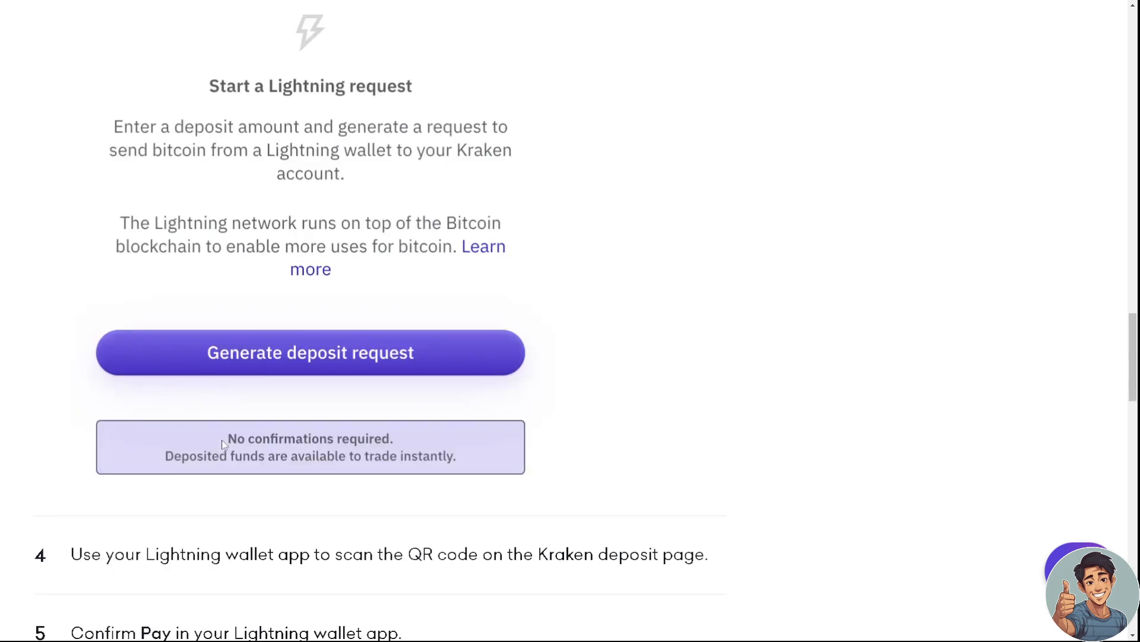
scroll(down, 3)
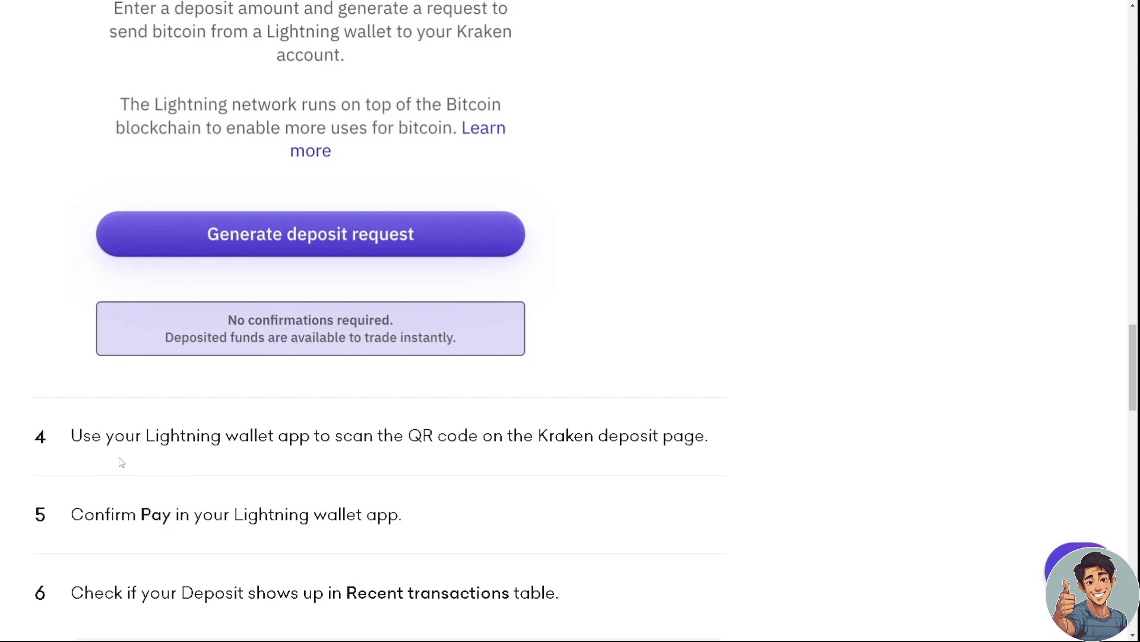
mouse_move(461, 445)
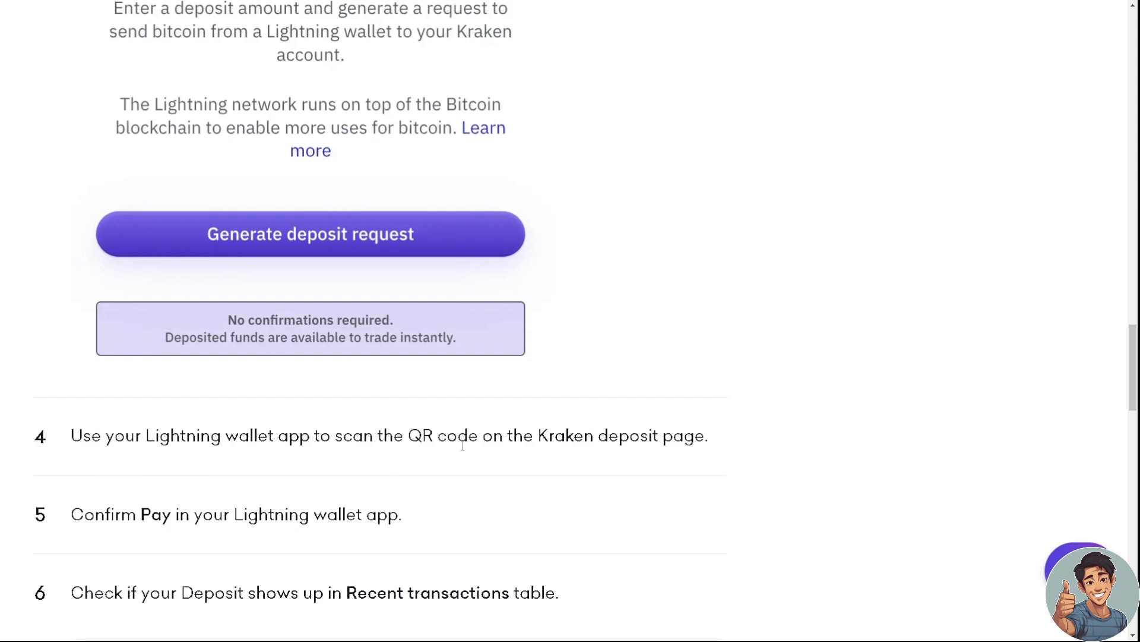
mouse_move(346, 497)
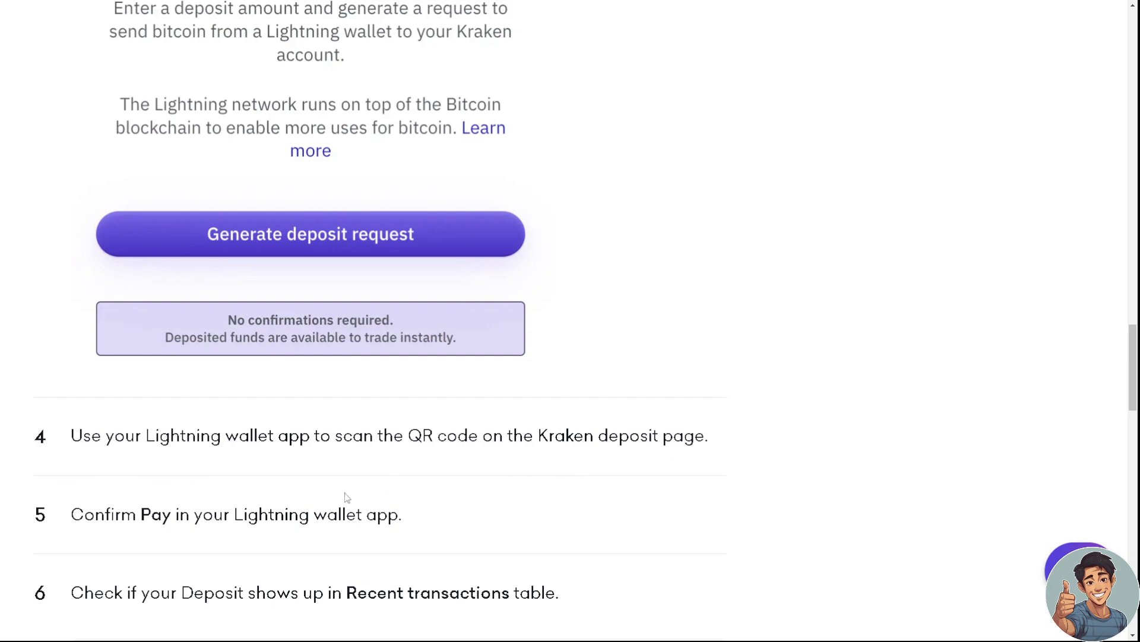
mouse_move(391, 528)
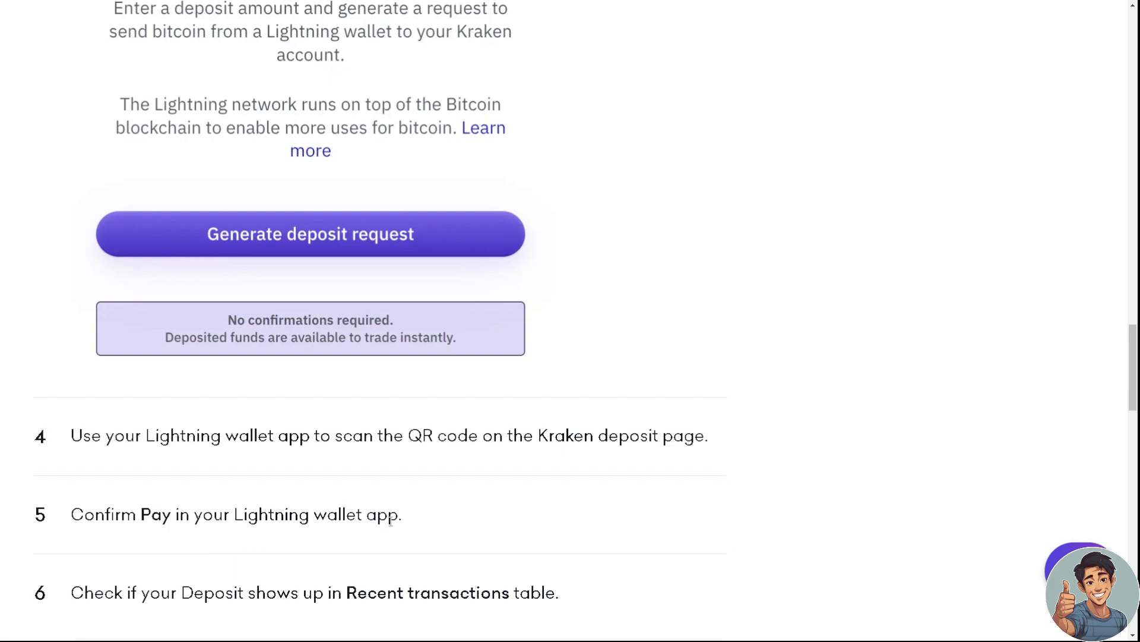
scroll(down, 3)
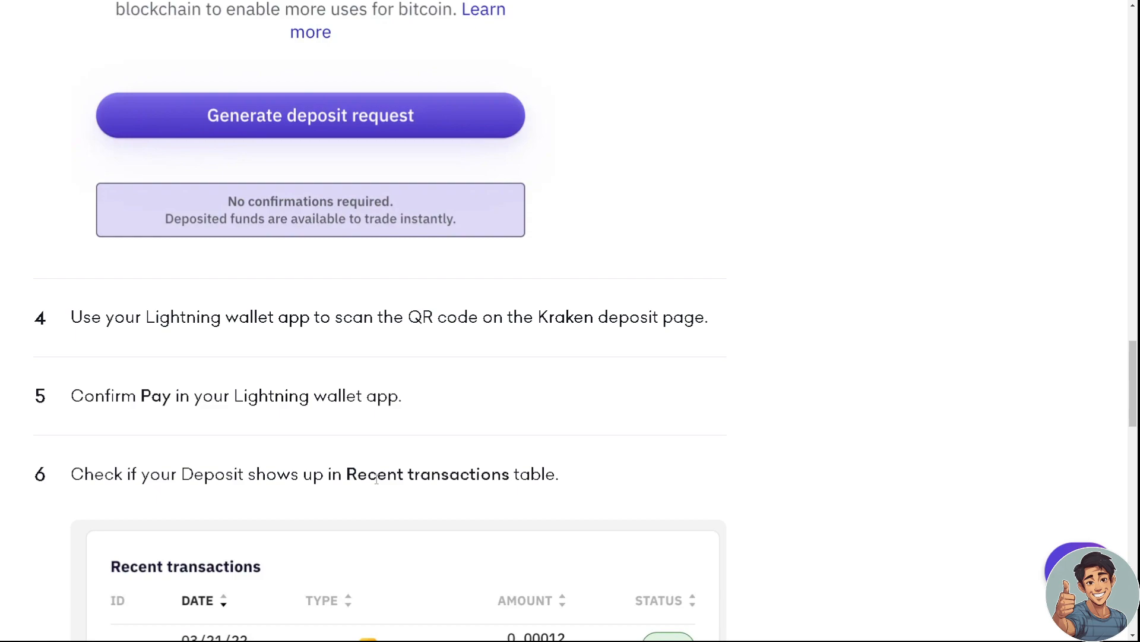
scroll(down, 3)
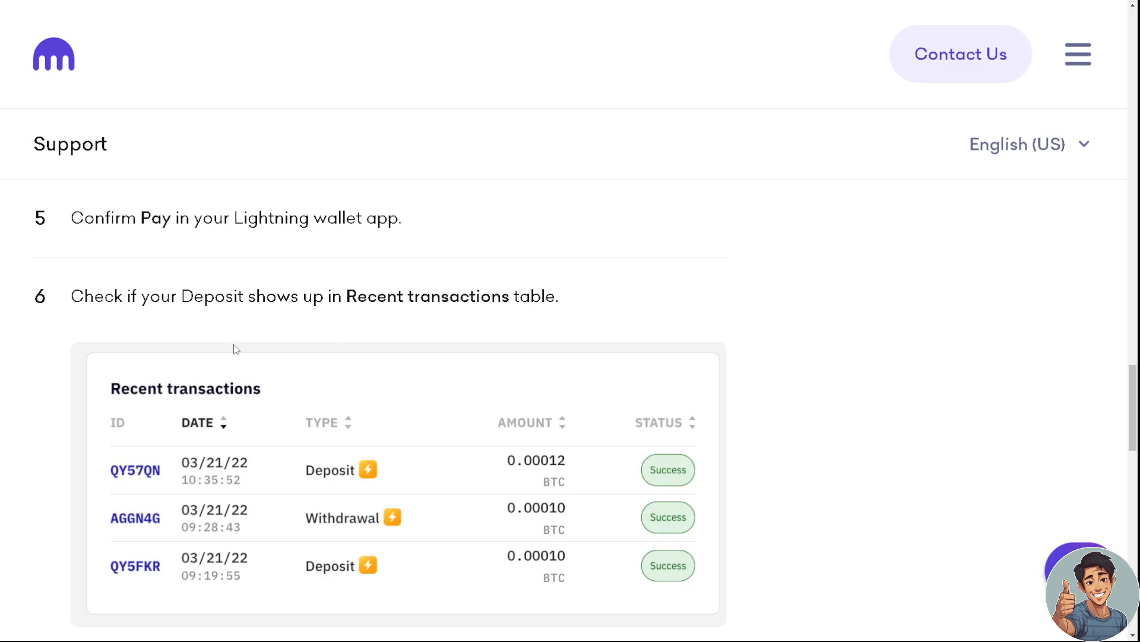
mouse_move(292, 342)
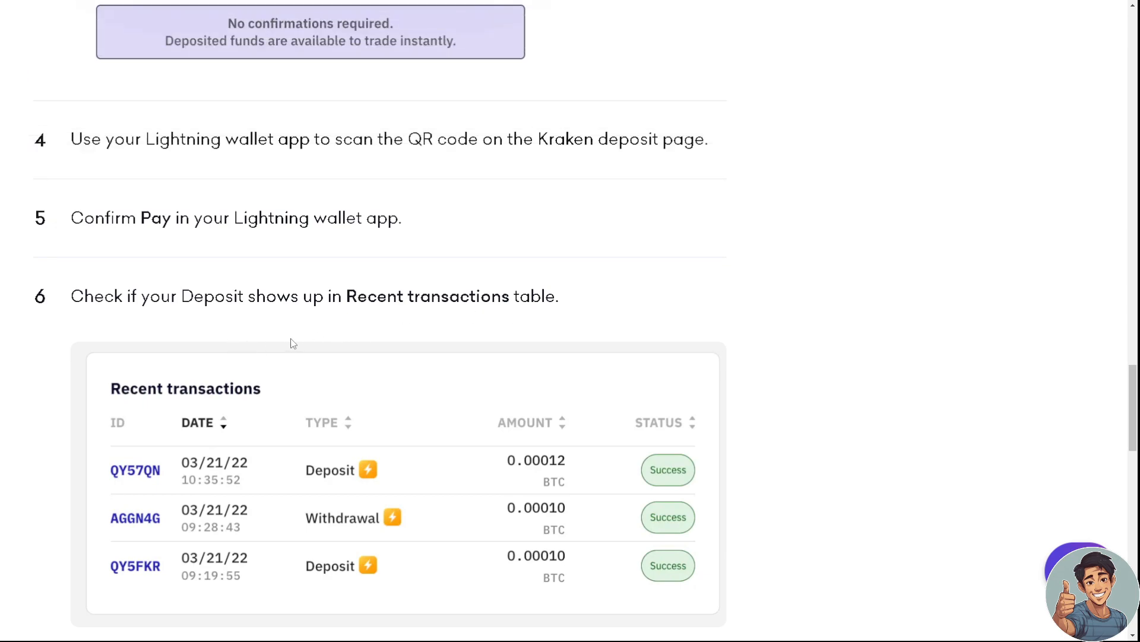
mouse_move(337, 337)
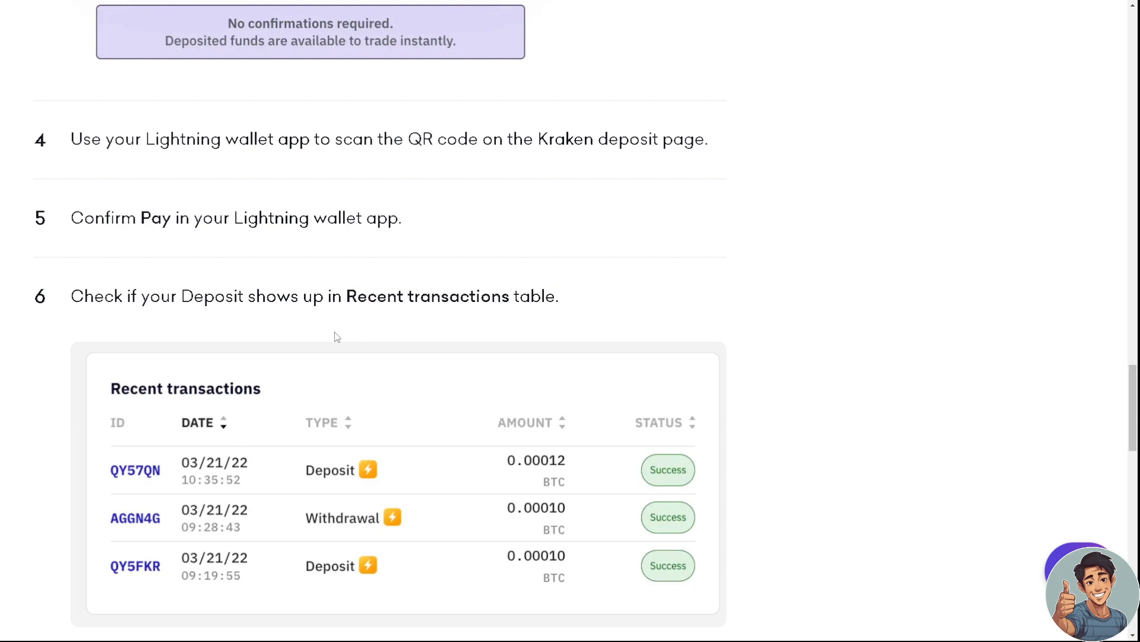
mouse_move(345, 313)
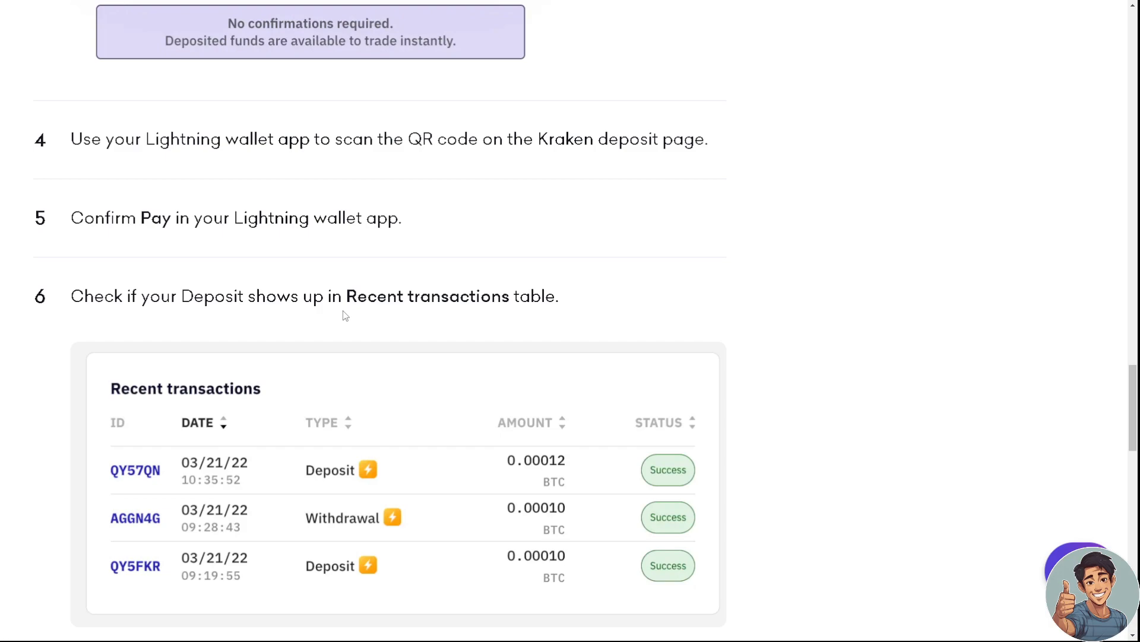
mouse_move(734, 322)
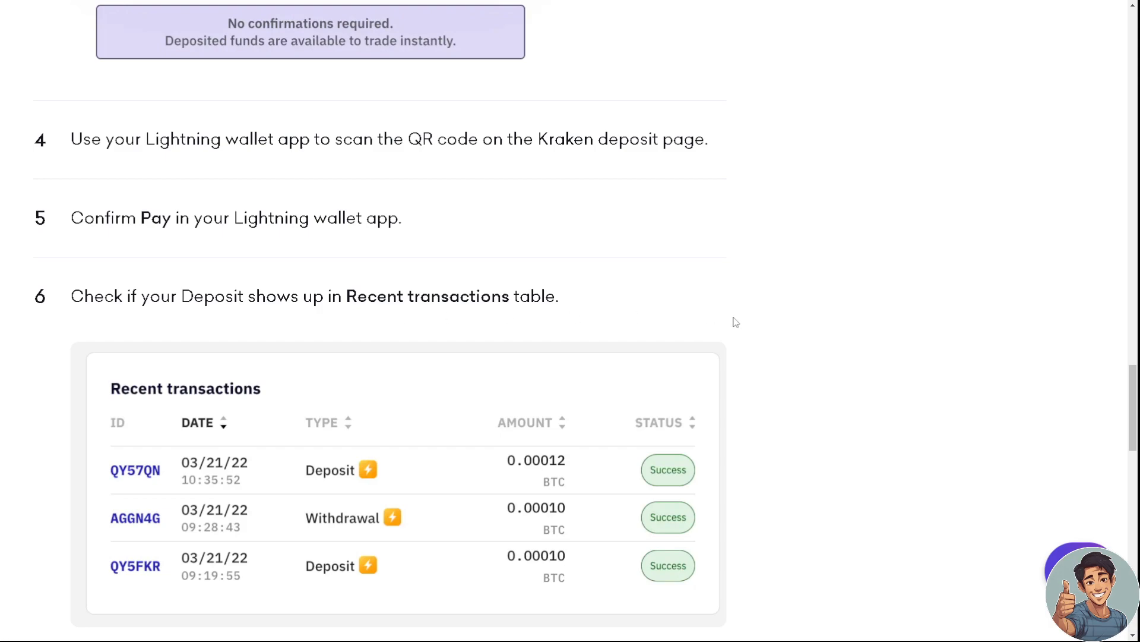